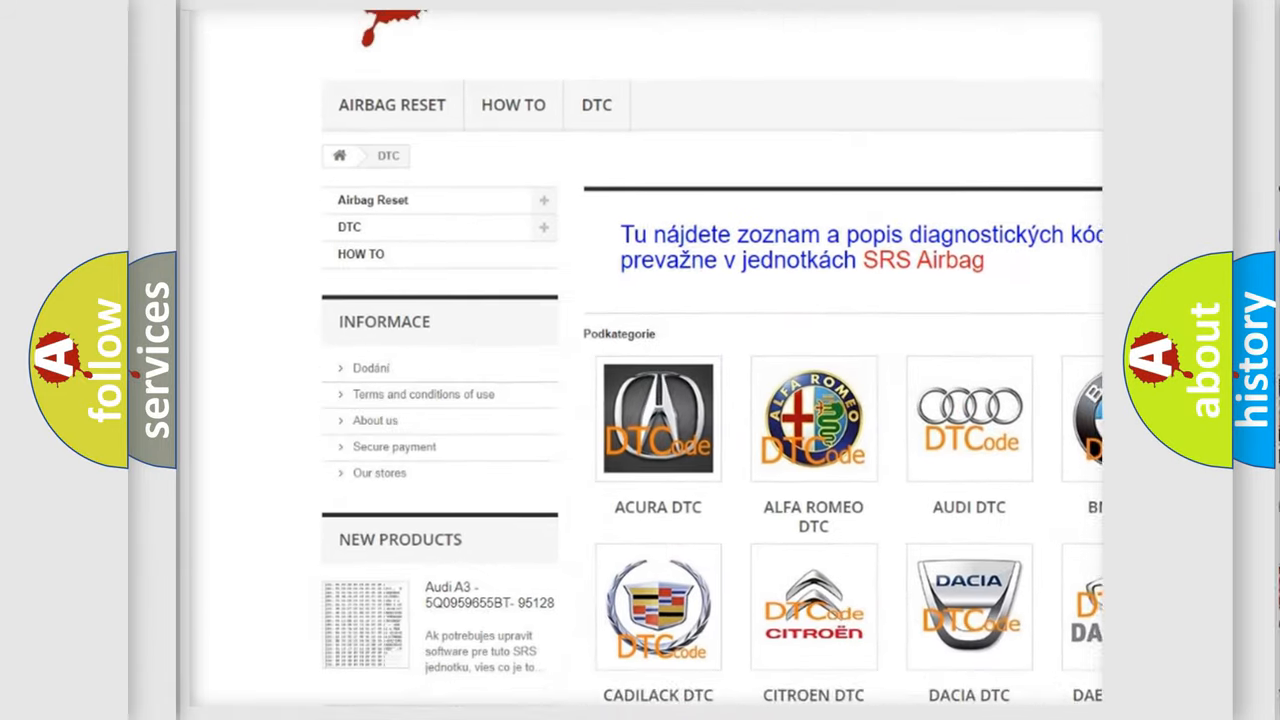
{"action": "scroll", "scroll_direction": "down", "scroll_amount": 3}
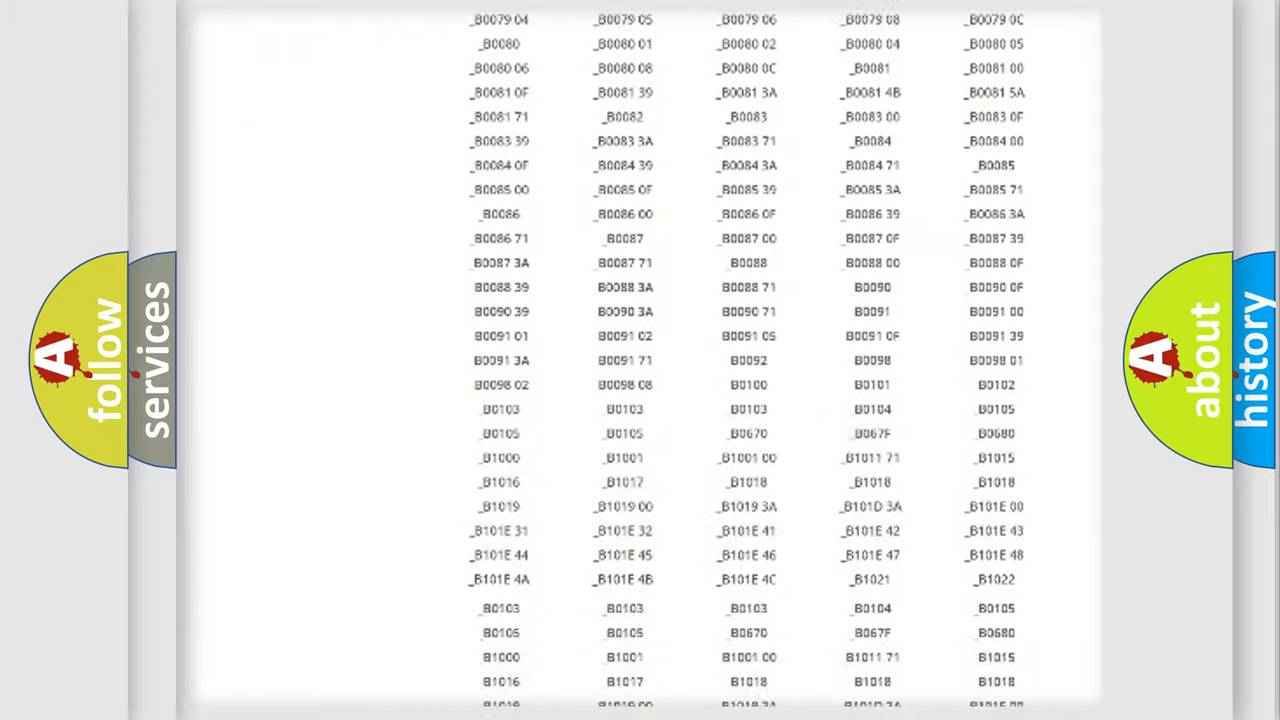
{"action": "scroll", "scroll_direction": "up", "scroll_amount": 3}
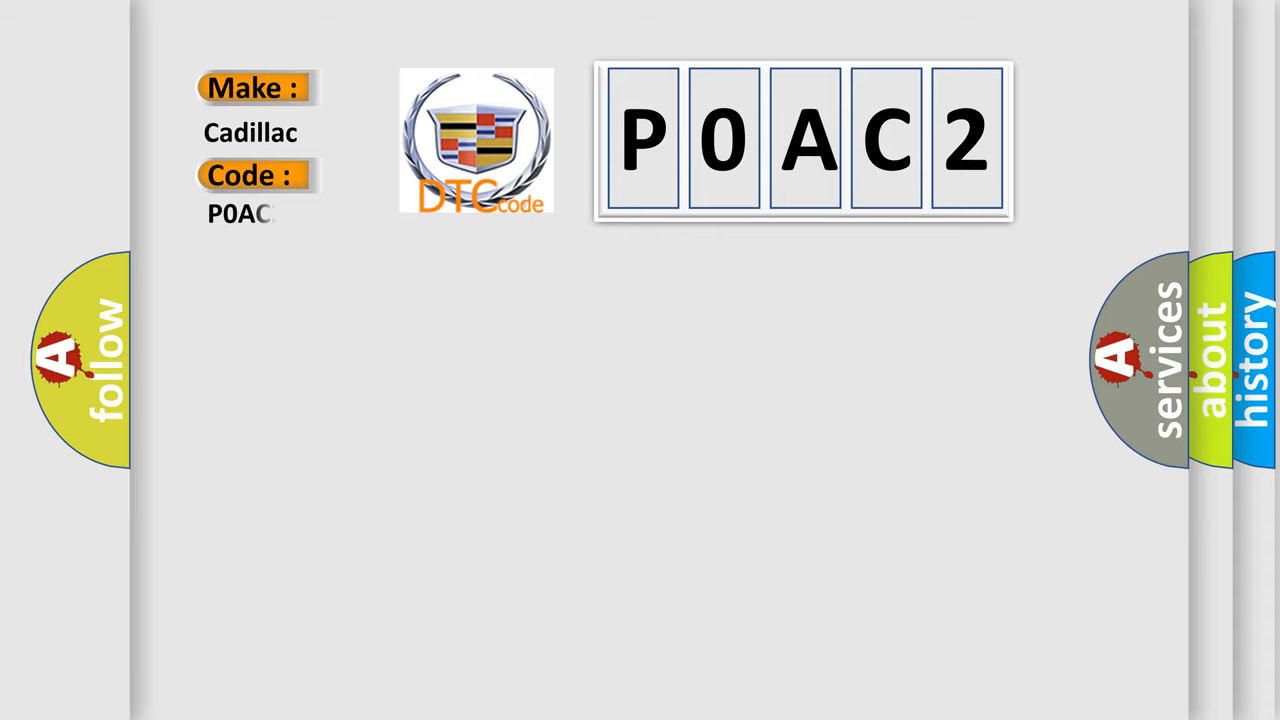
{"action": "type", "text": "2"}
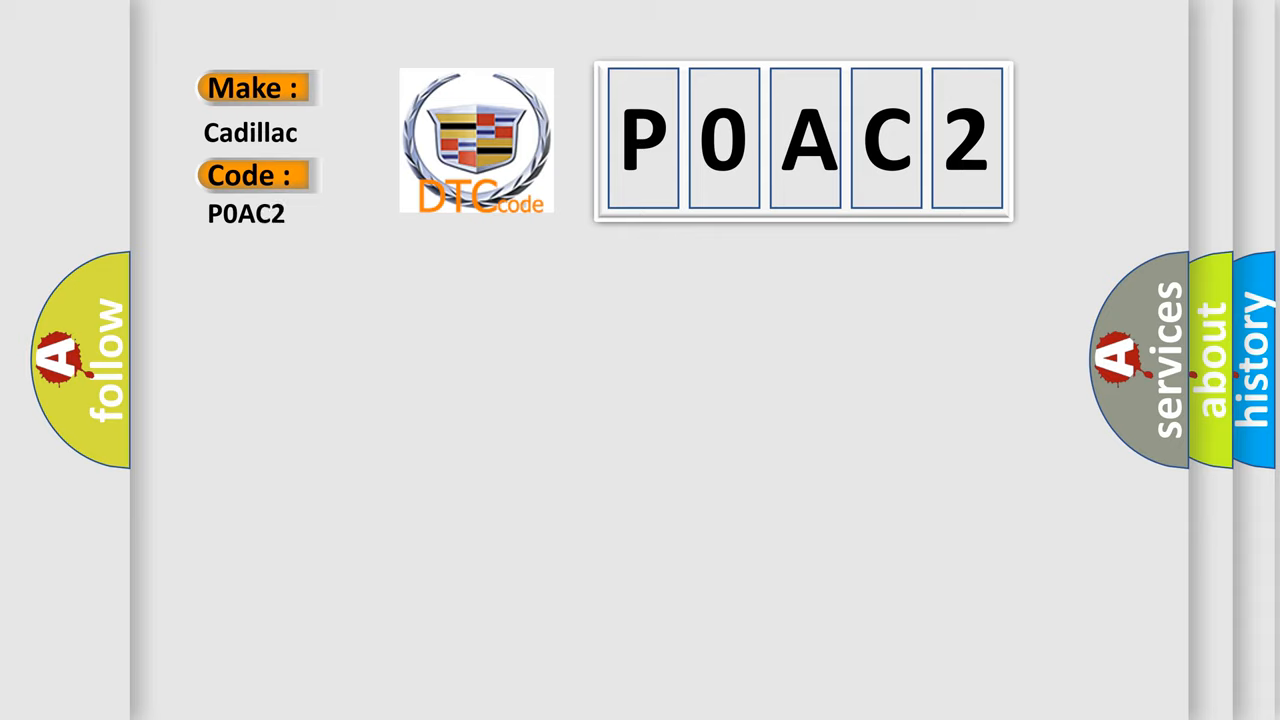